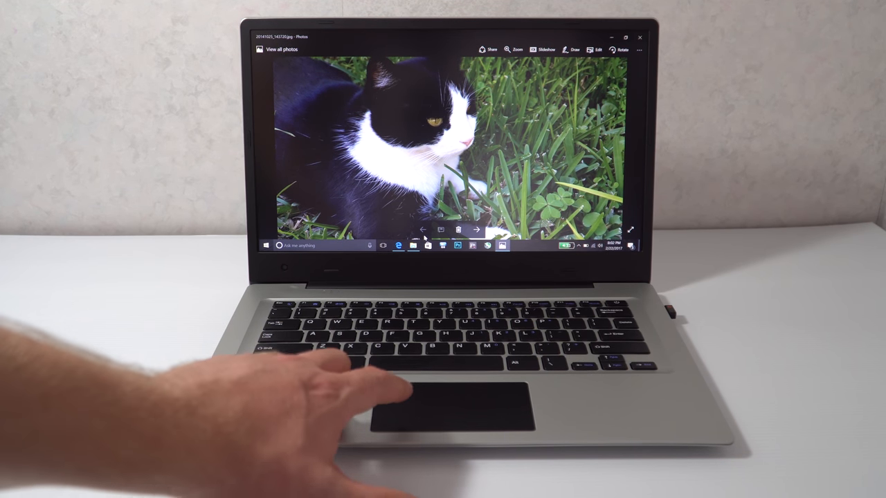
Step: Advance through the sample photos from the cat in the grass toward the beer glass
left_click(478, 229)
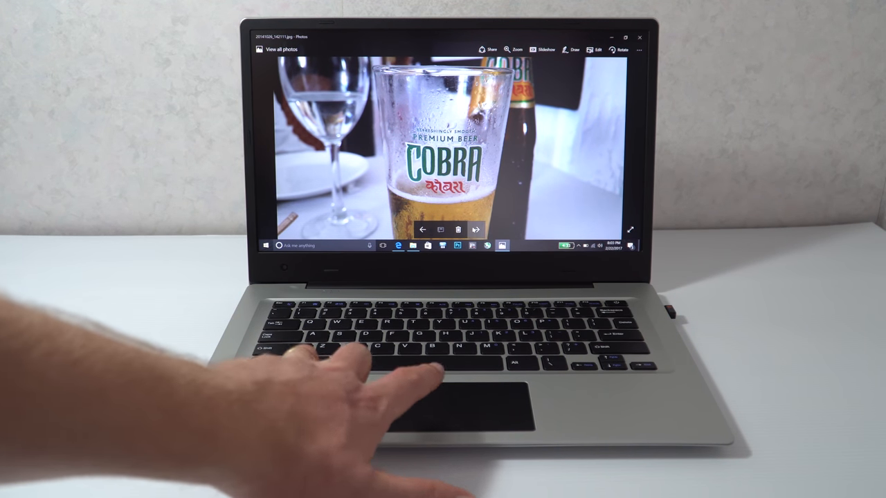
left_click(475, 230)
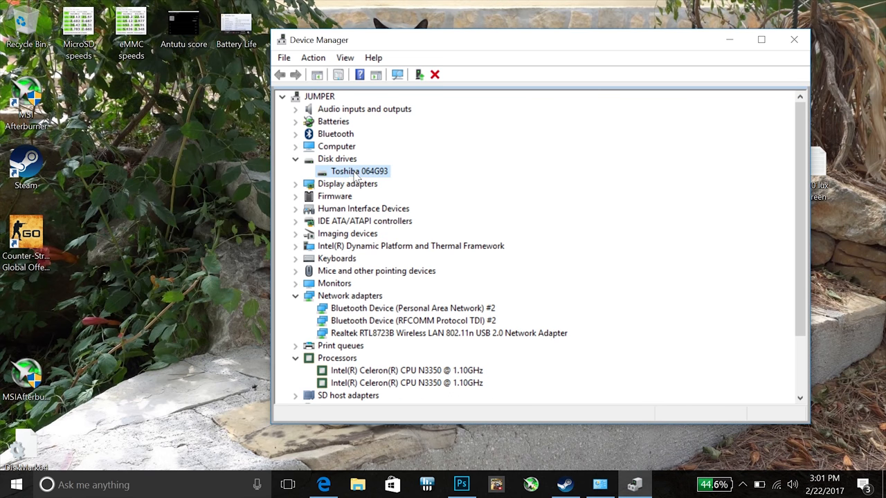
mouse_move(474, 154)
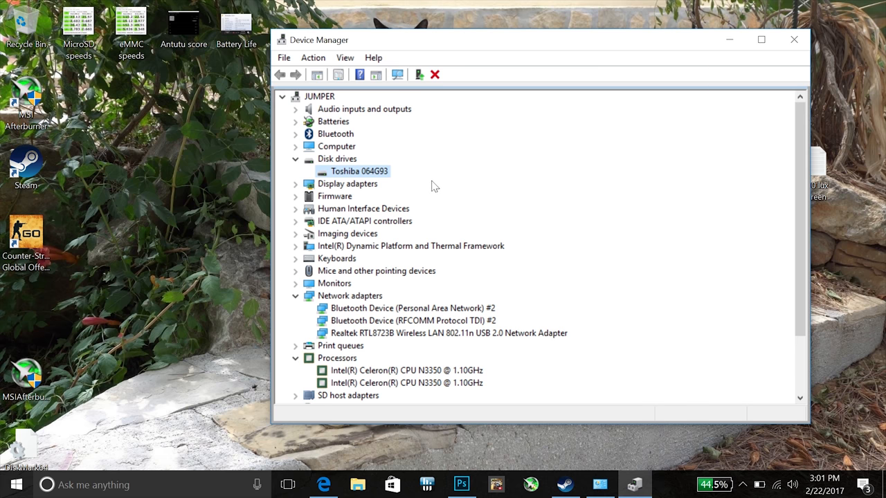
scroll("down", 3)
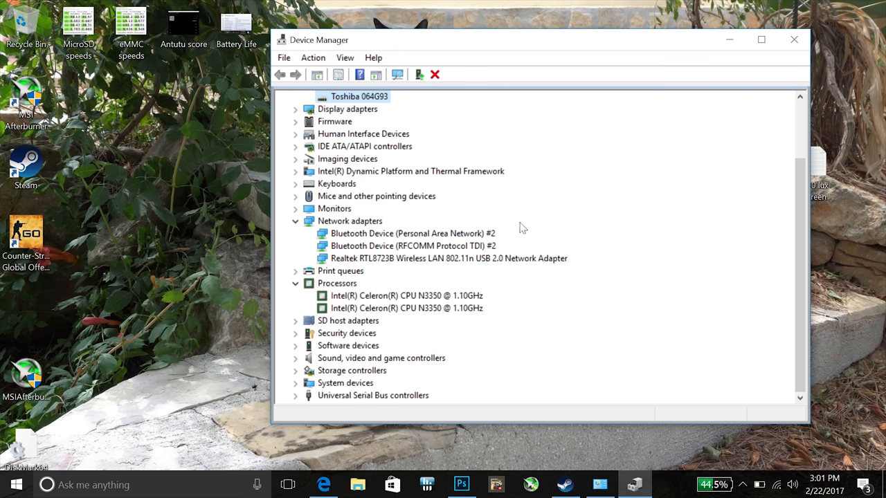
left_click(448, 258)
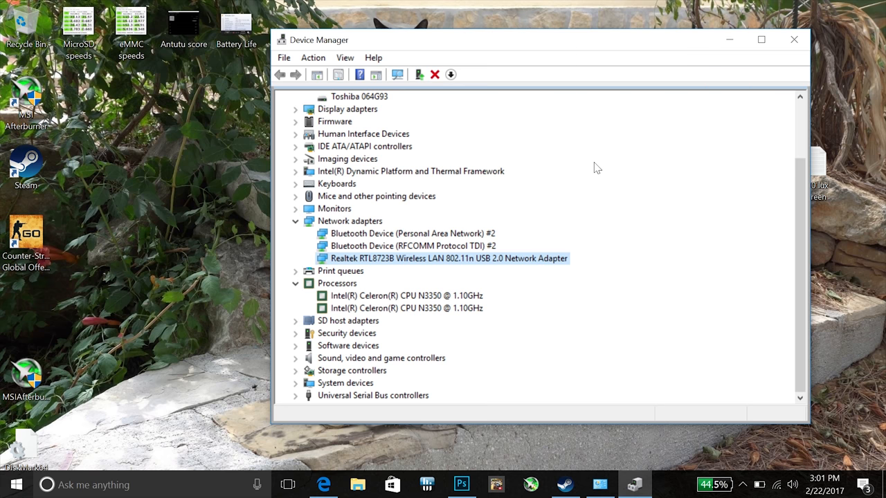
mouse_move(585, 175)
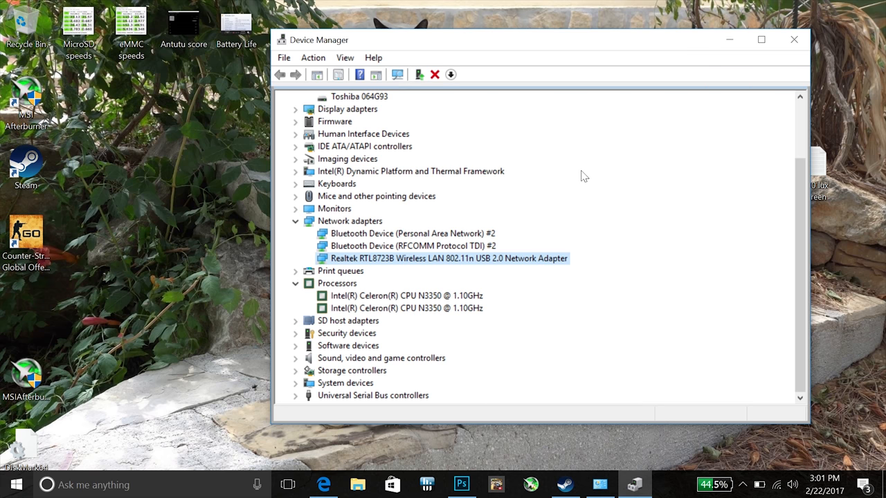
mouse_move(476, 284)
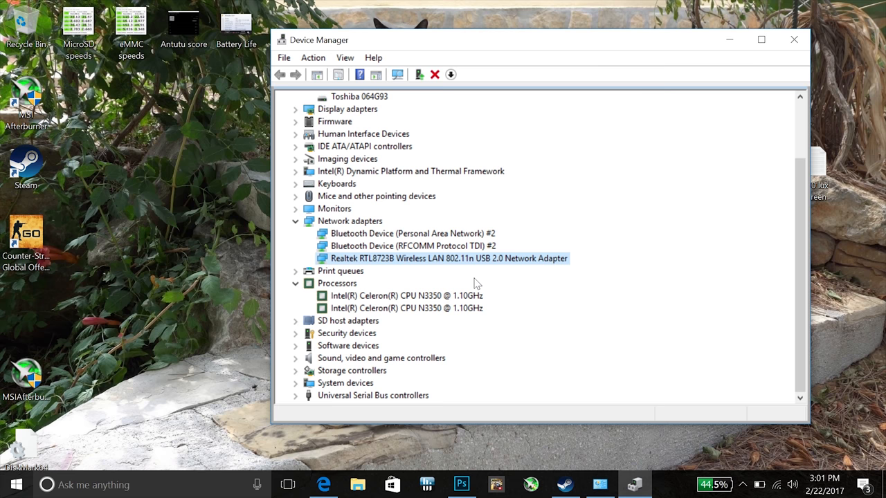
mouse_move(535, 213)
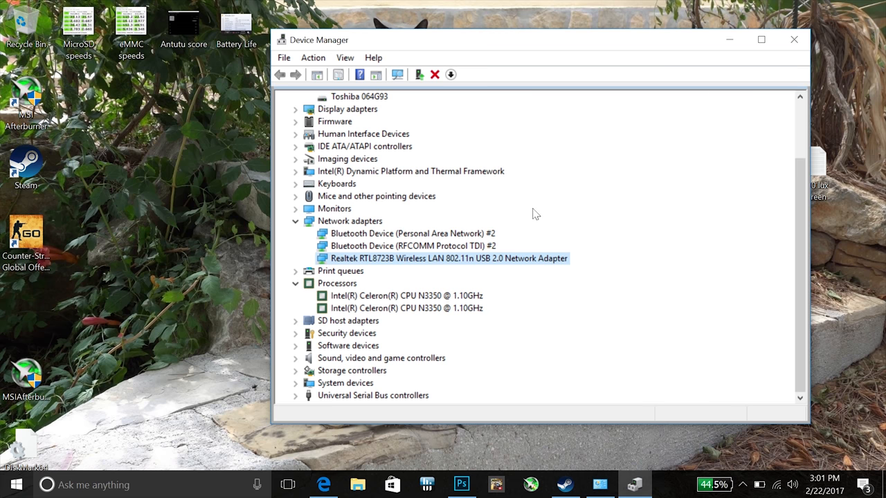
left_click(407, 296)
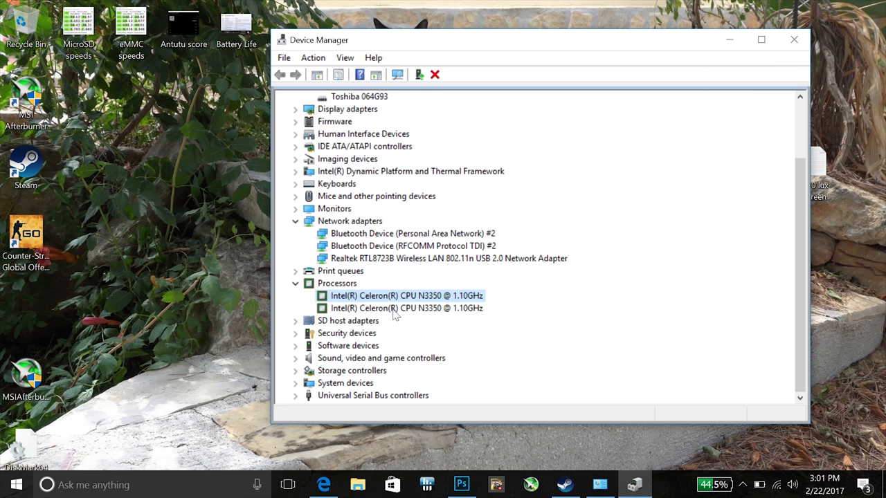
left_click(406, 308)
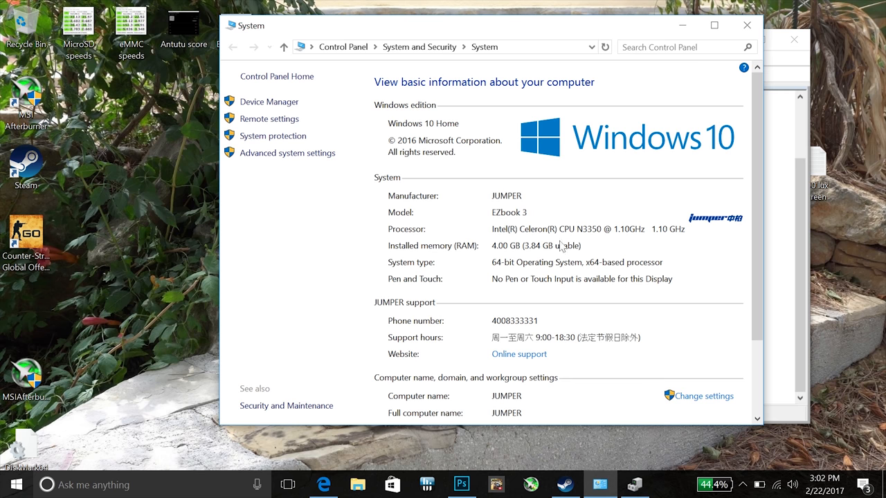
Step: Scroll the System page down to the JUMPER computer name and WORKGROUP details
scroll("down", 3)
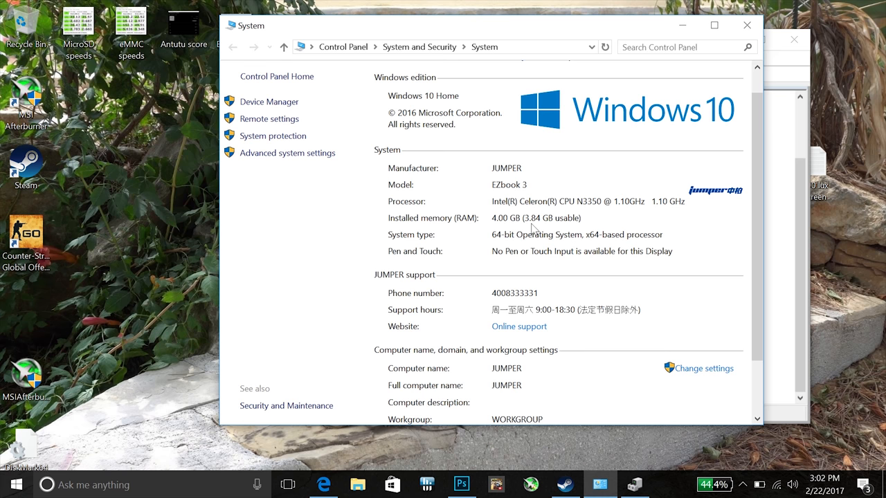
mouse_move(544, 225)
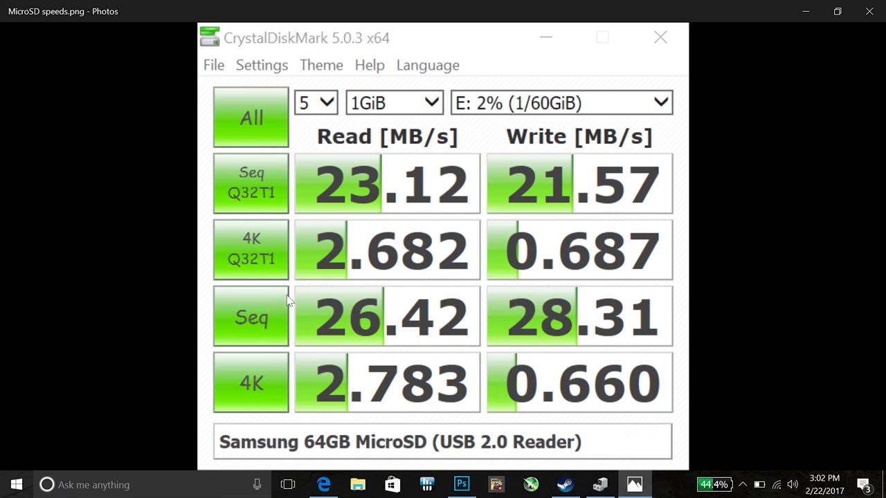
mouse_move(623, 280)
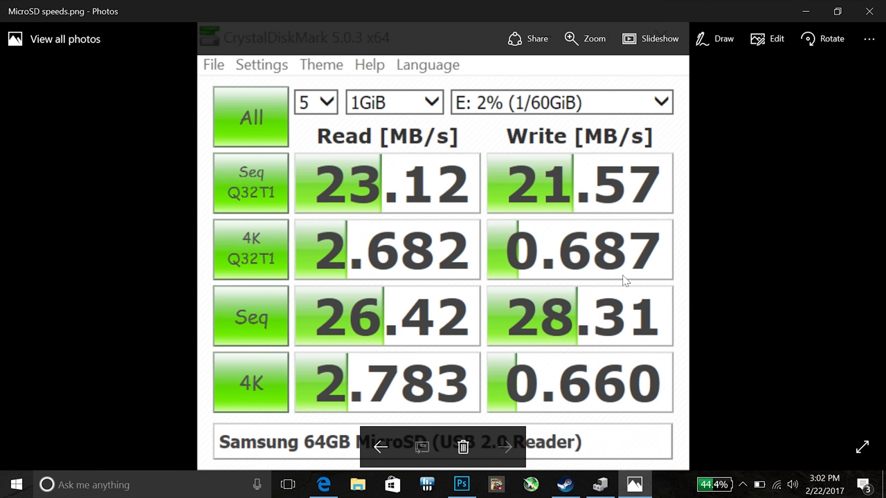
mouse_move(522, 369)
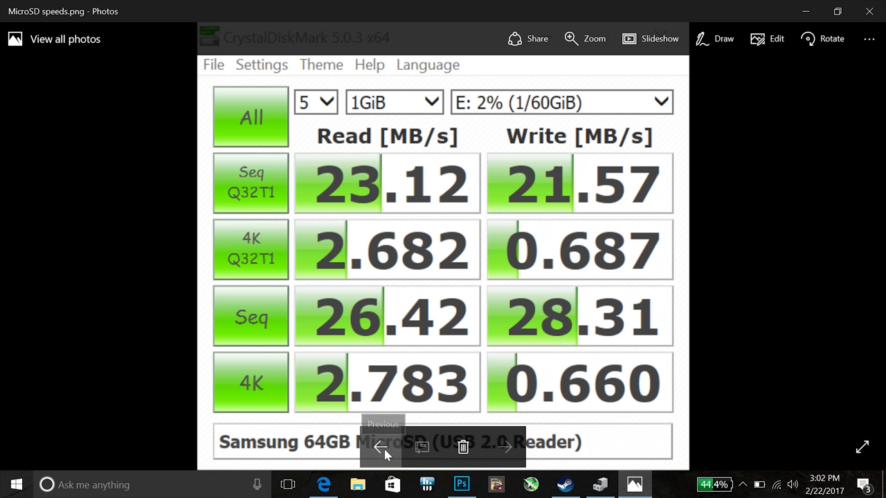
Step: Go back from MicroSD speeds.png to the eMMC speeds.png CrystalDiskMark result
left_click(504, 446)
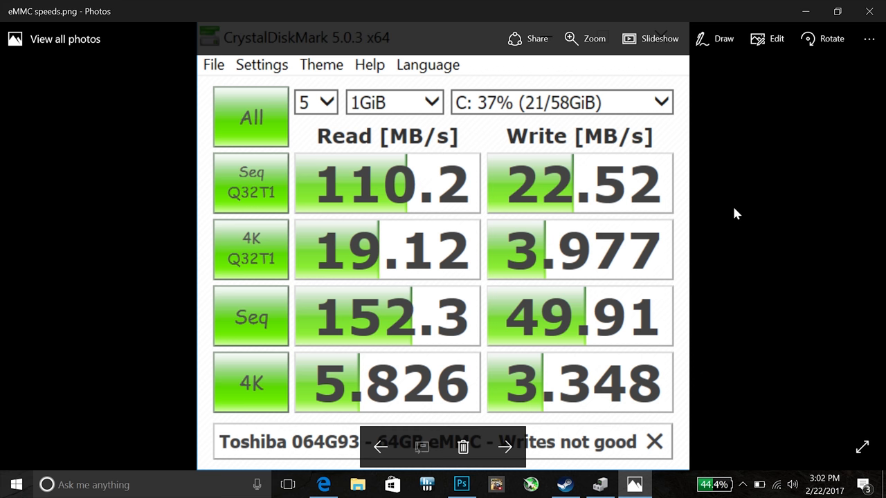
mouse_move(690, 131)
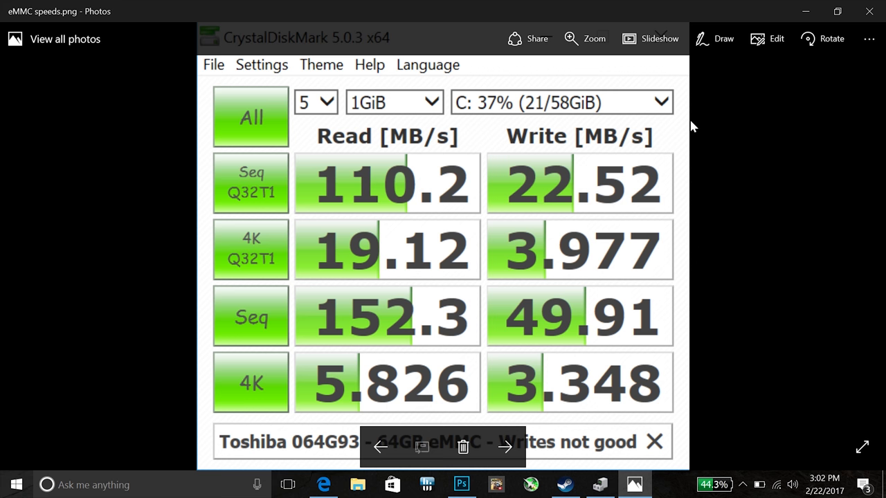
mouse_move(616, 326)
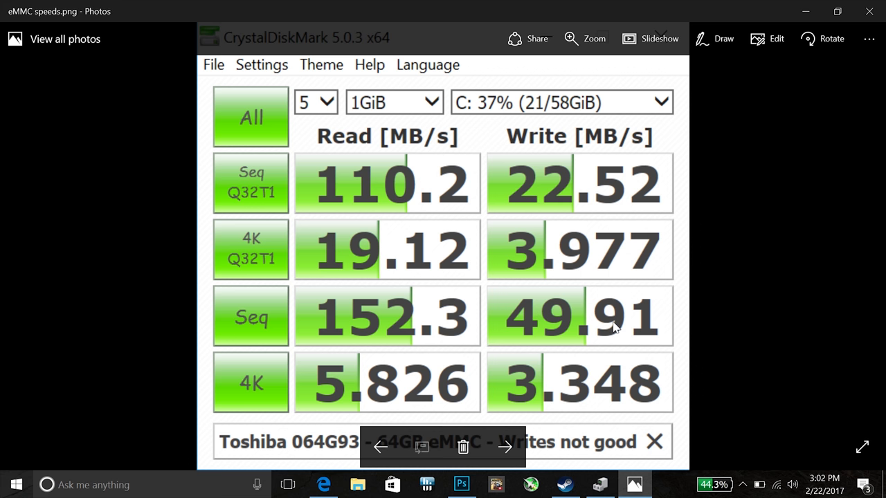
mouse_move(805, 23)
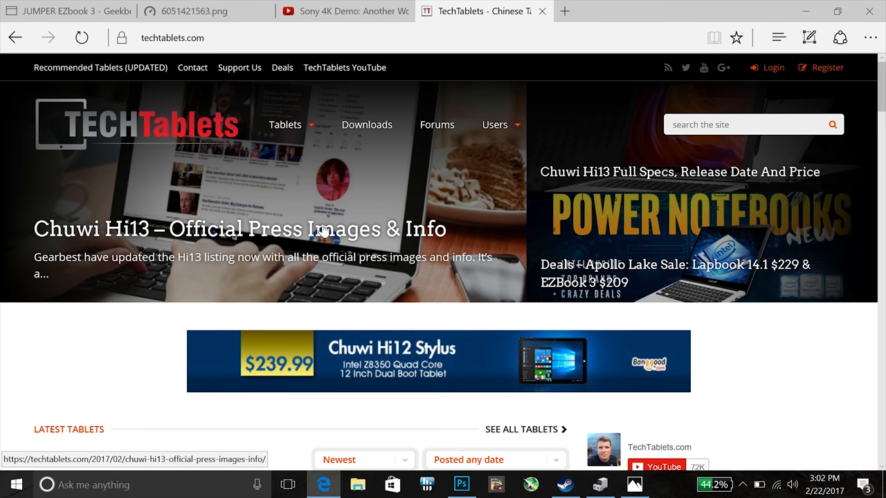
mouse_move(329, 230)
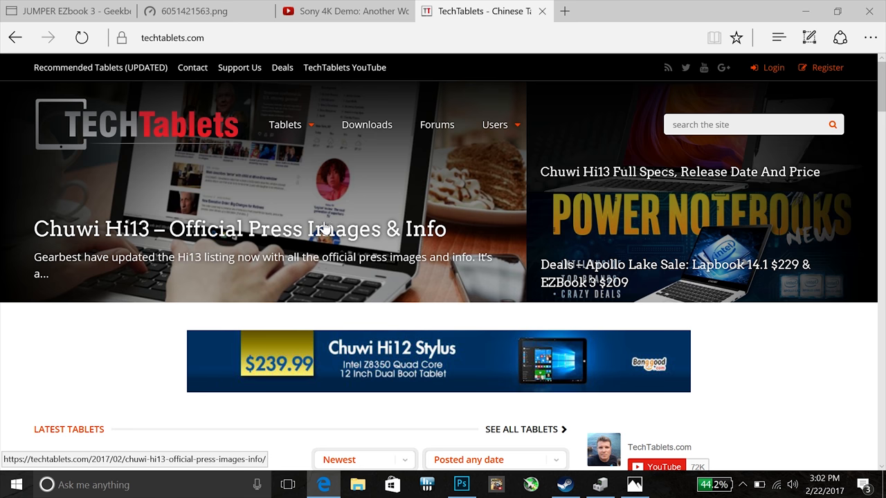
mouse_move(460, 65)
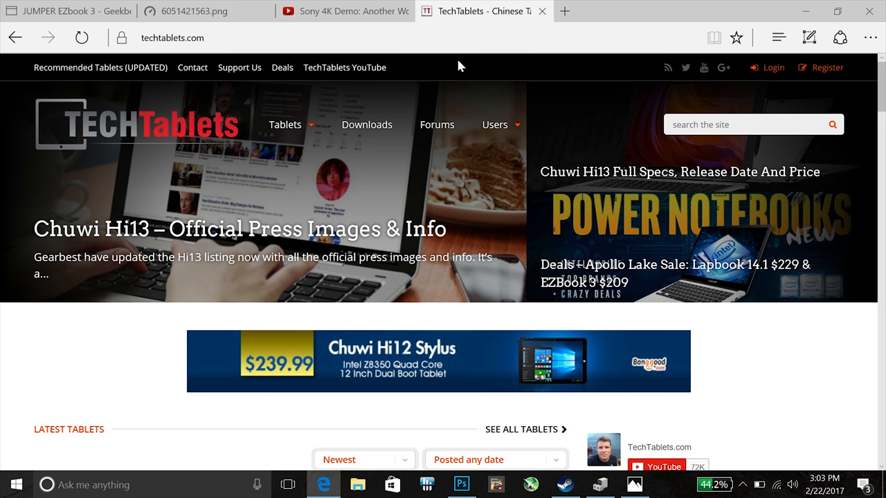
mouse_move(450, 71)
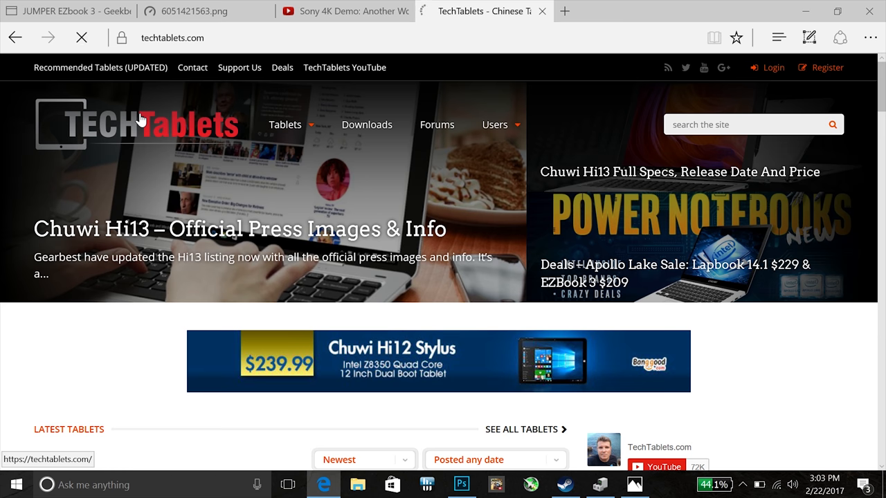
mouse_move(640, 275)
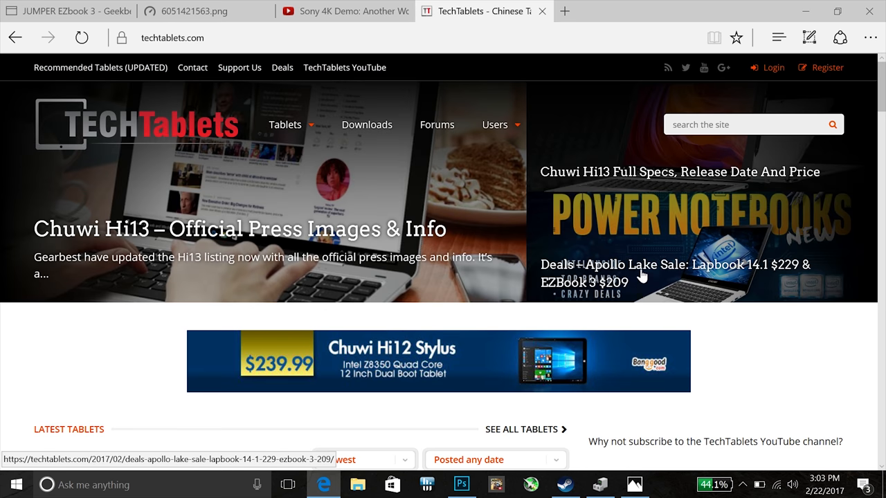
Step: Scroll the TechTablets homepage to Latest Tablets, then move to the Sony 4K Demo video
scroll("down", 3)
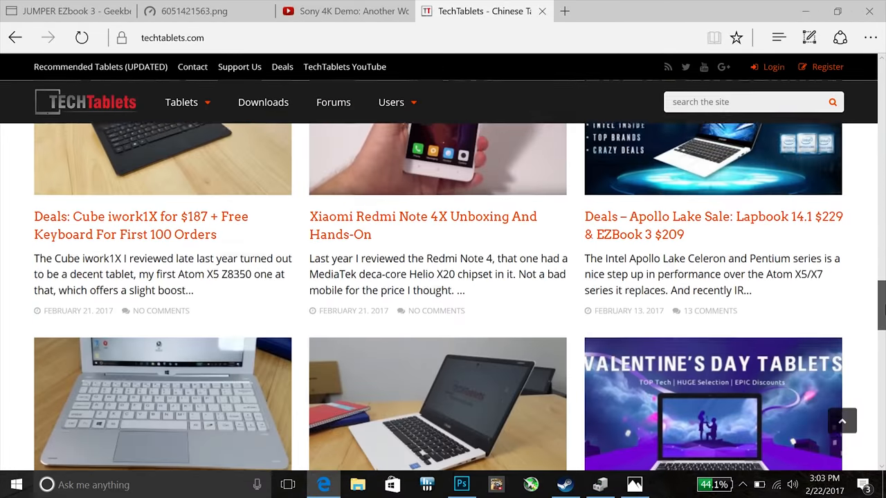
left_click(343, 11)
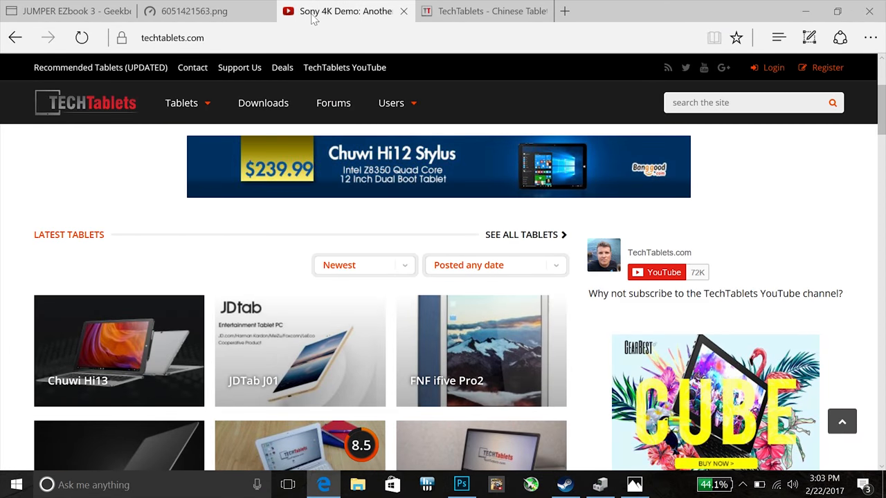
Step: Show the Sony 4K Demo playing at 3840x2160 with the Stats for nerds overlay
left_click(339, 11)
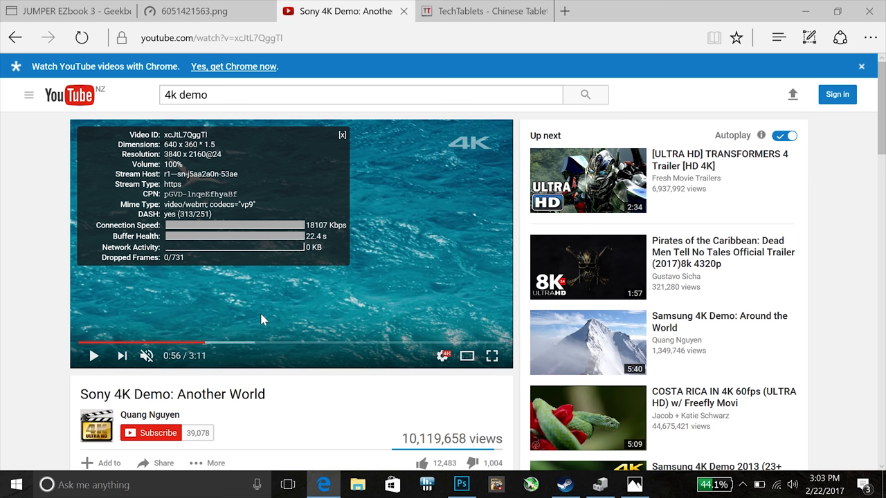
mouse_move(447, 283)
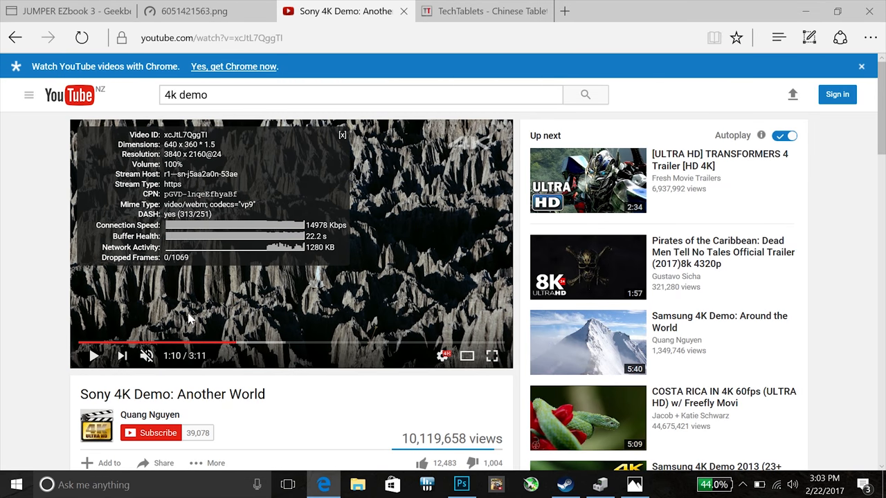
mouse_move(379, 331)
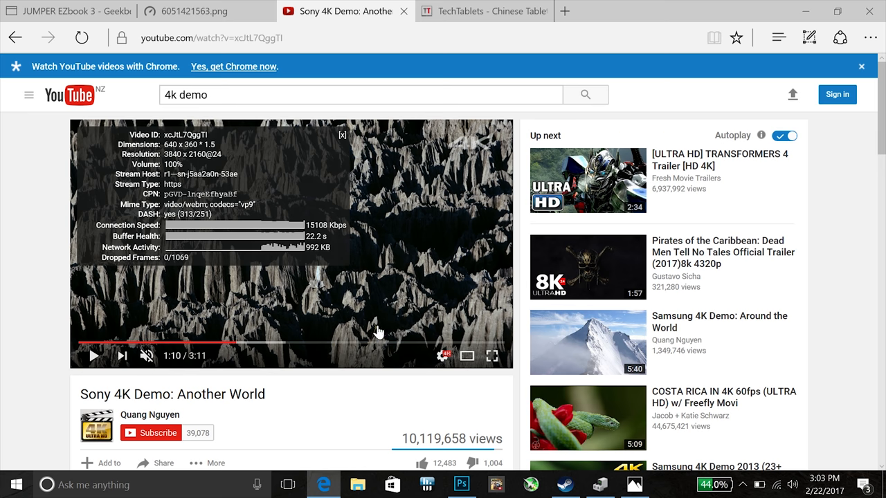
mouse_move(480, 312)
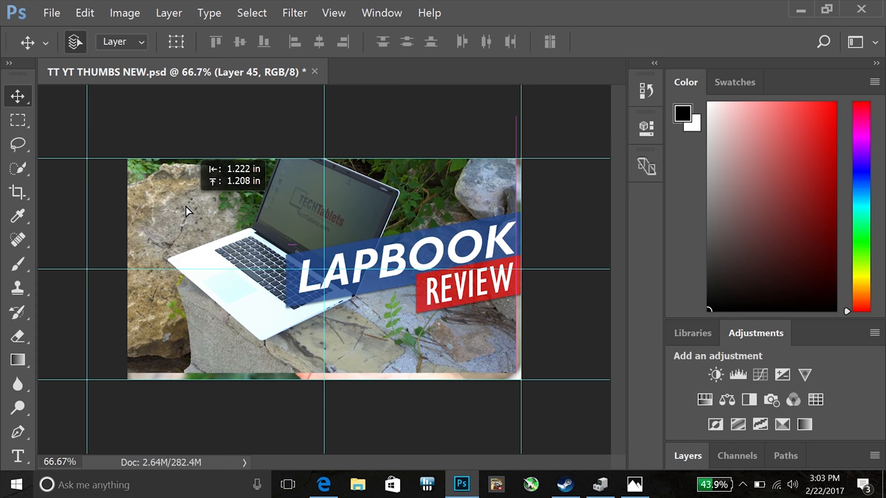
Step: Drag Layer 45 so the laptop photo sits behind the LAPBOOK REVIEW banner
left_click_drag(187, 212, 204, 260)
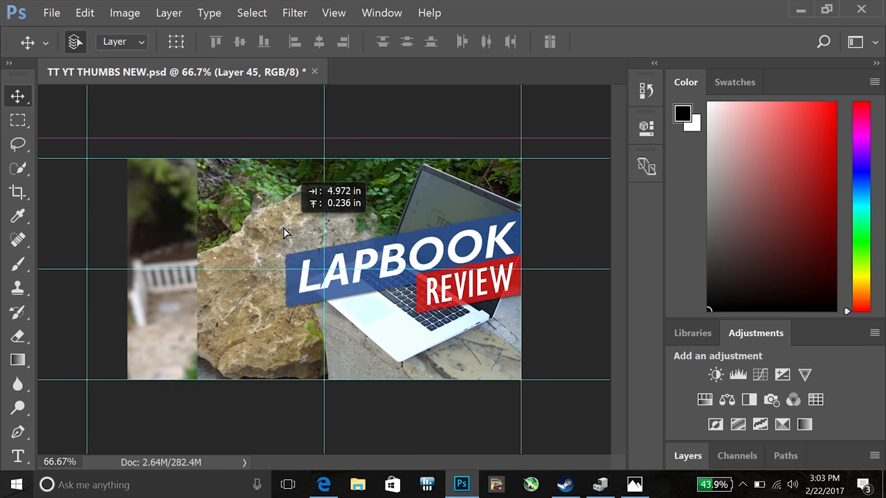
left_click_drag(288, 232, 243, 228)
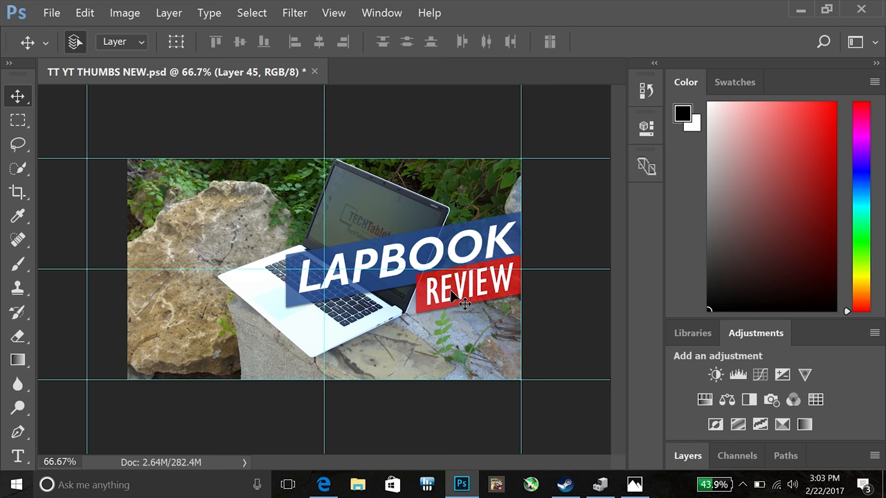
mouse_move(562, 193)
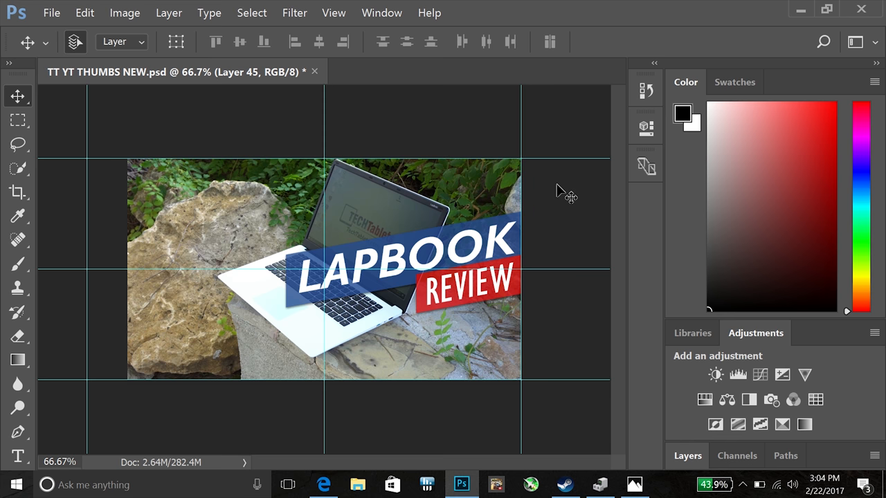
mouse_move(557, 180)
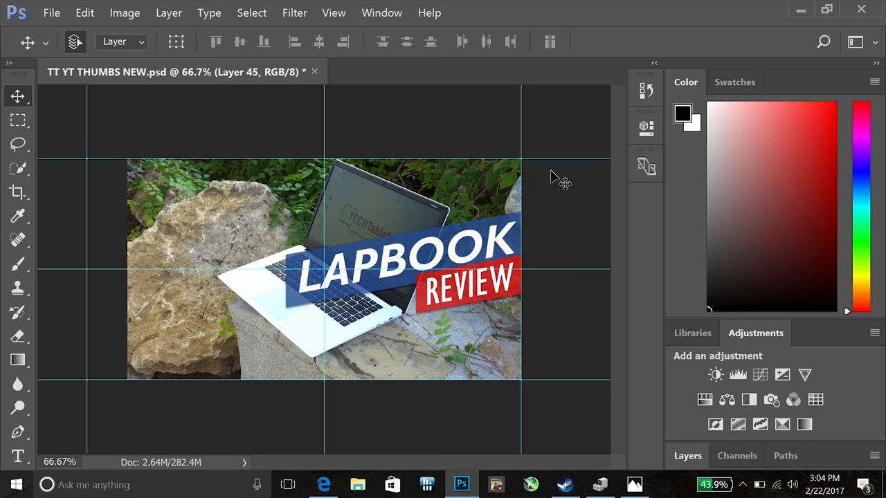
mouse_move(516, 169)
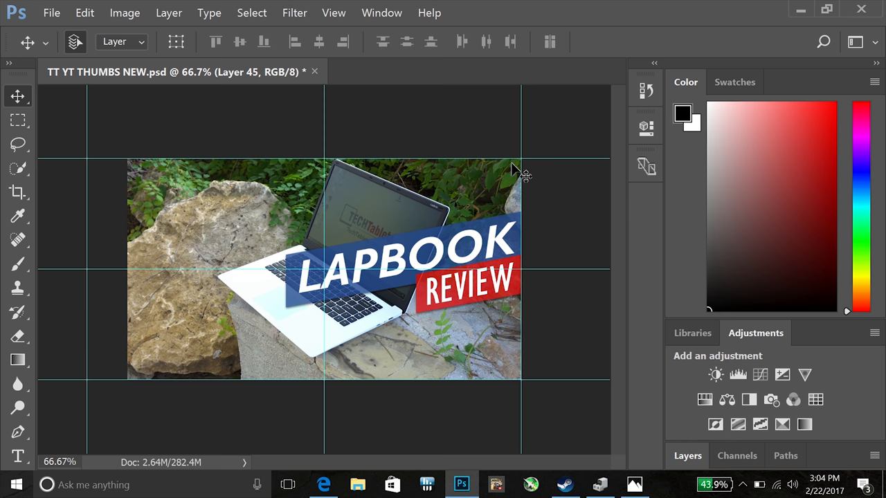
mouse_move(457, 252)
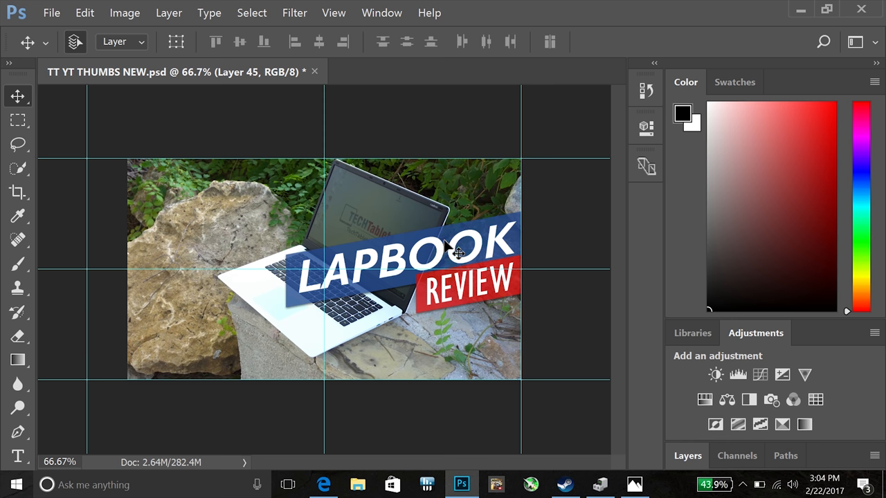
mouse_move(448, 228)
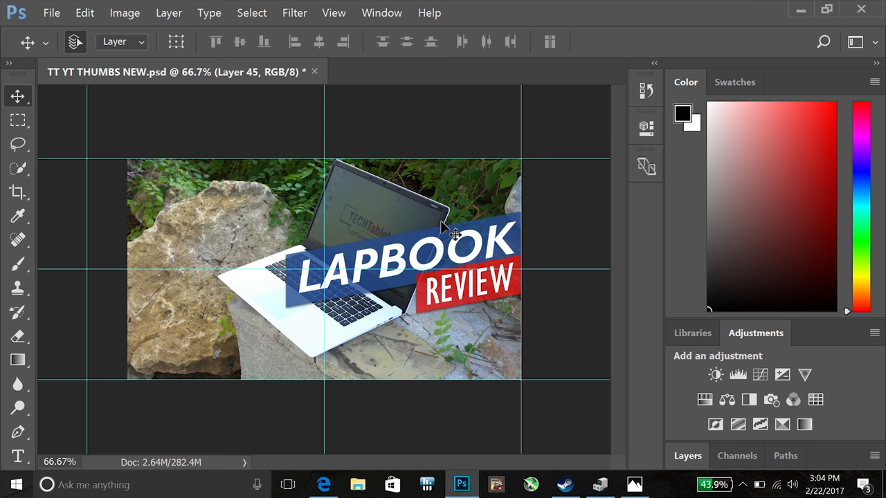
mouse_move(445, 223)
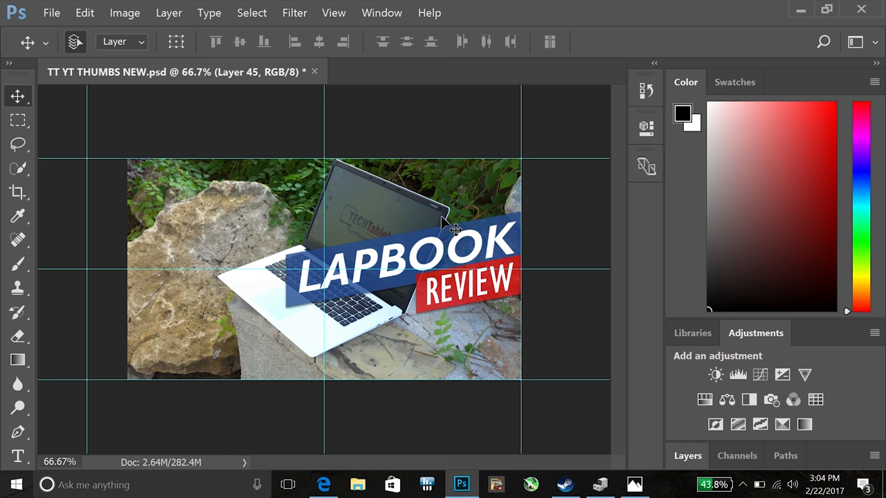
mouse_move(453, 227)
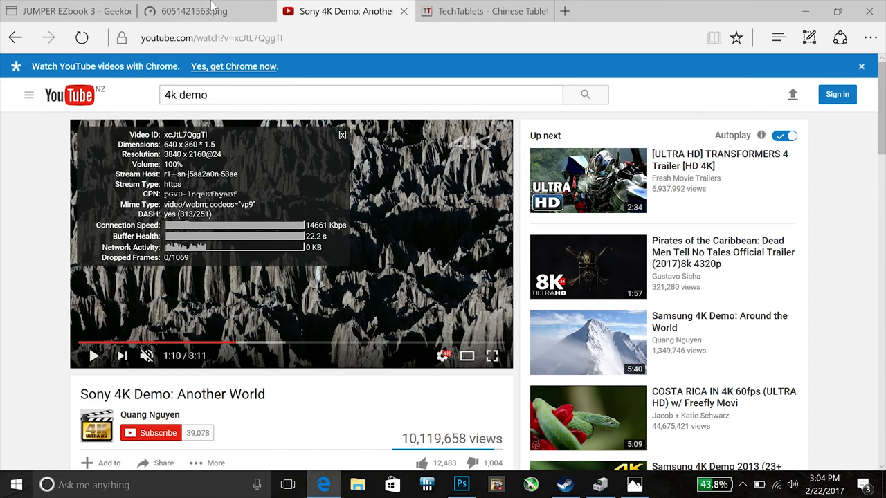
Step: View the saved Speedtest result (18.35 down, 10.41 up, 32 ms), then the EZbook 3 Geekbench page
left_click(195, 11)
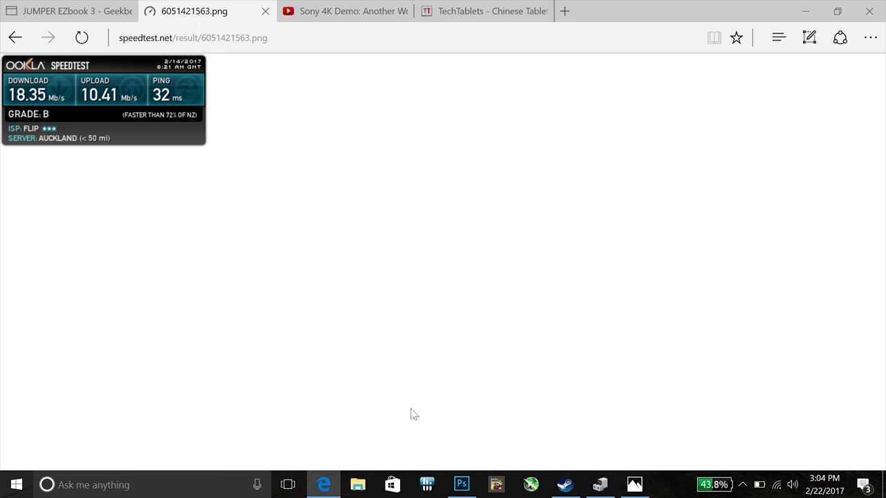
mouse_move(309, 242)
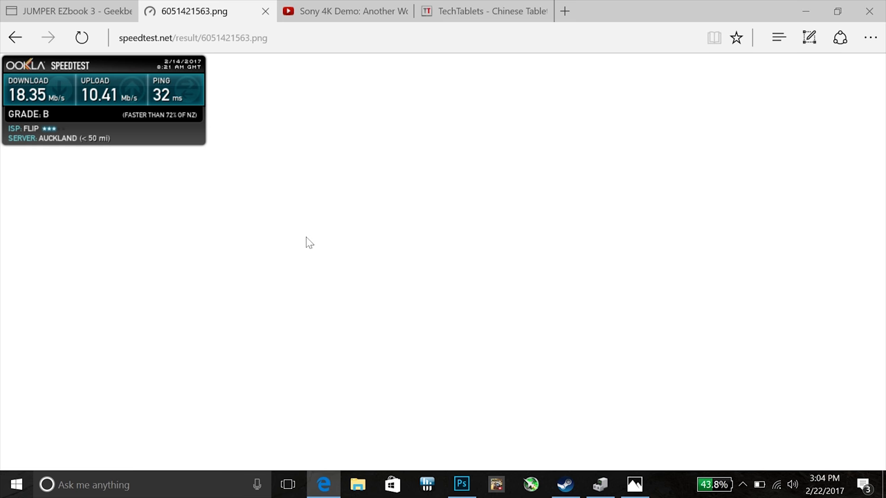
mouse_move(283, 182)
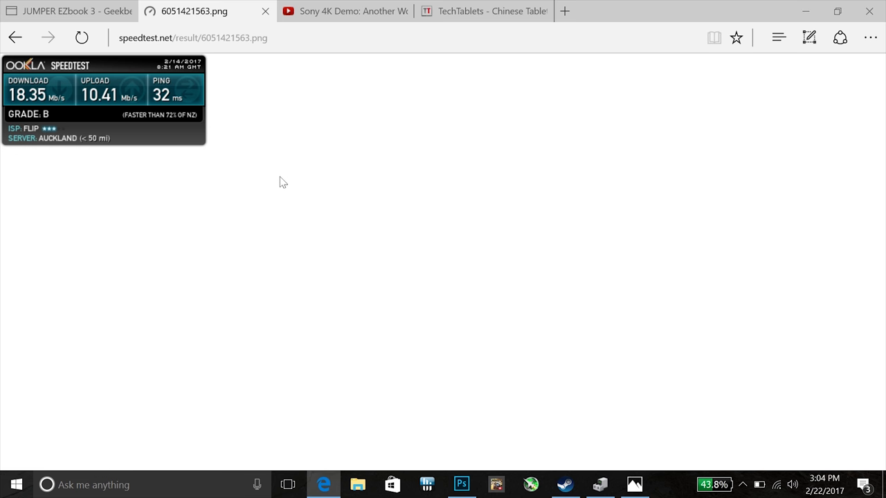
mouse_move(263, 166)
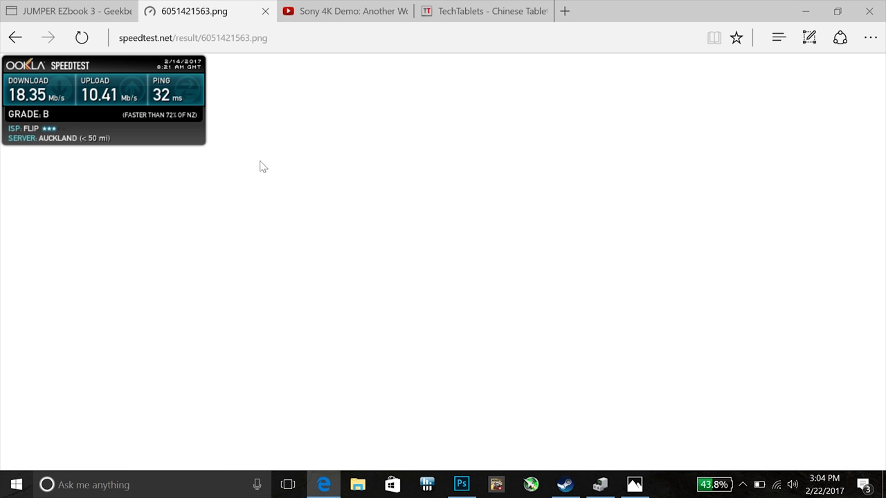
mouse_move(40, 124)
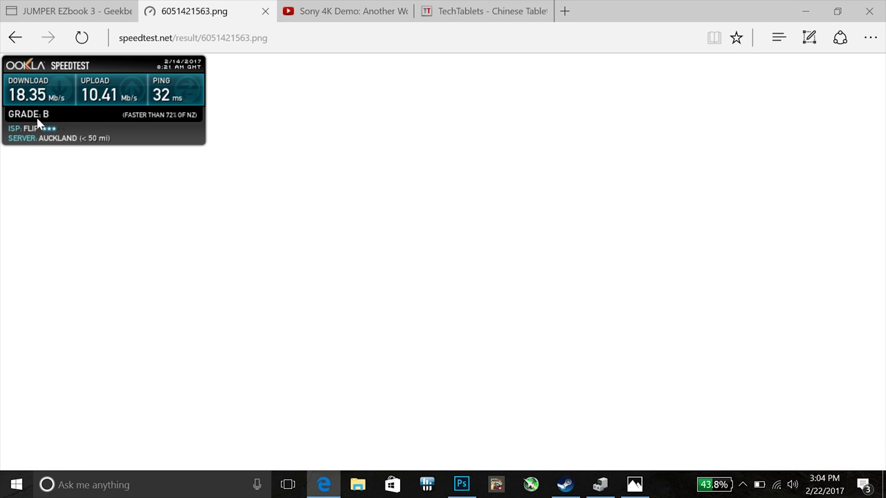
mouse_move(106, 110)
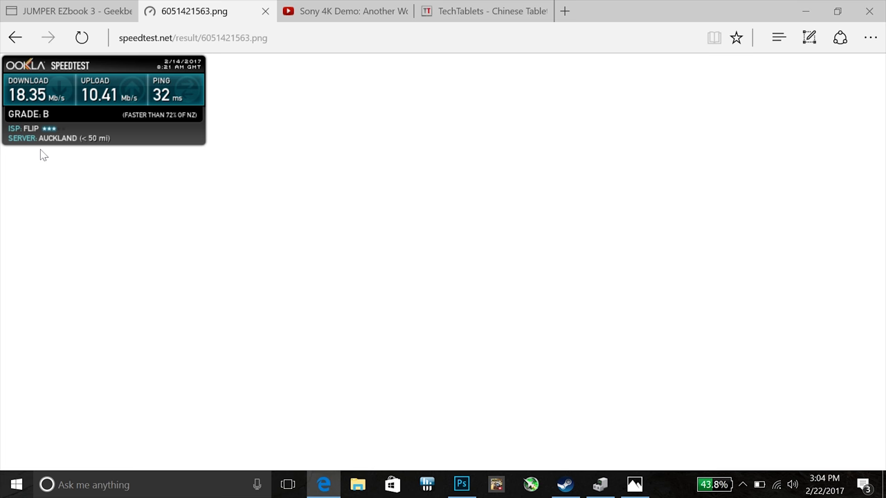
mouse_move(132, 99)
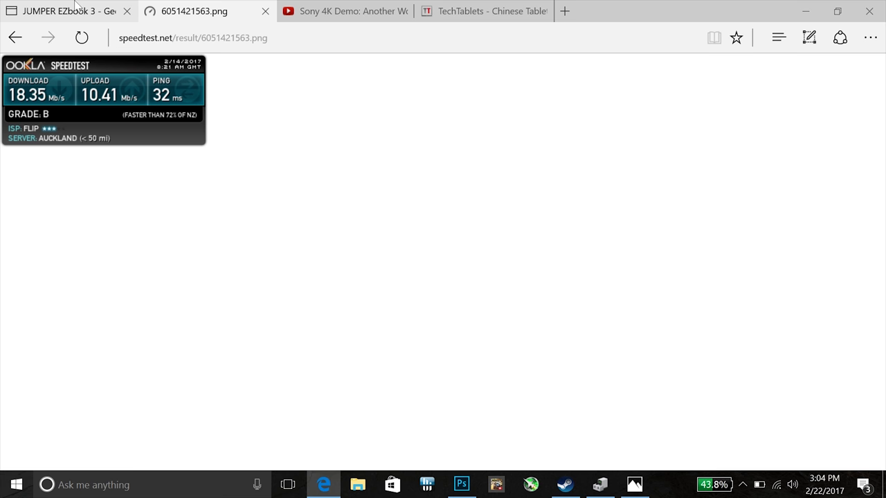
left_click(59, 10)
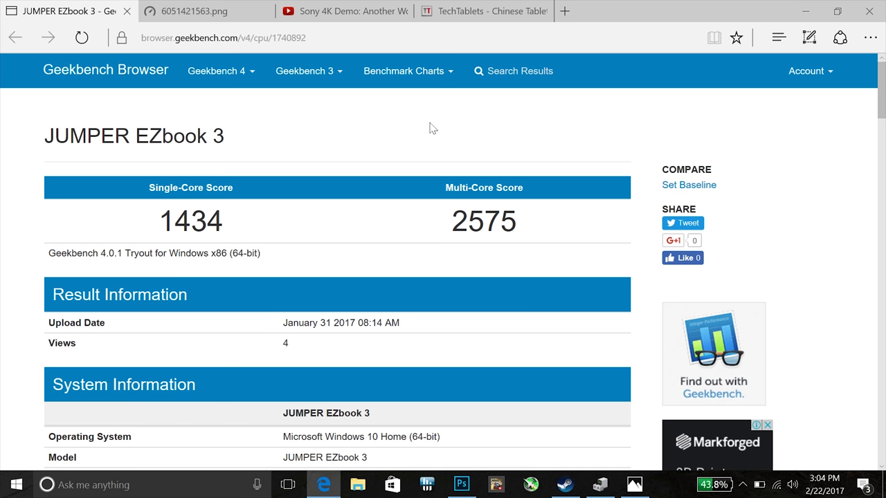
mouse_move(329, 124)
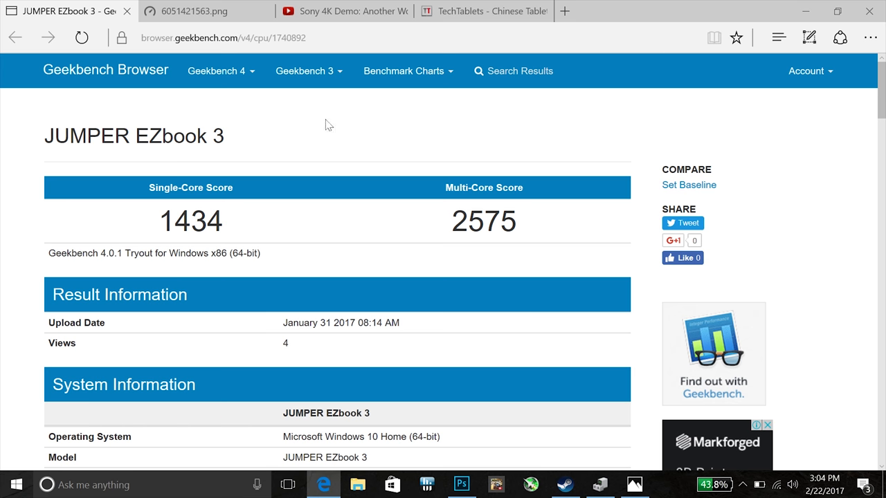
Step: Highlight the 2575 Multi-Core Score on the JUMPER EZbook 3 Geekbench result
double_click(166, 221)
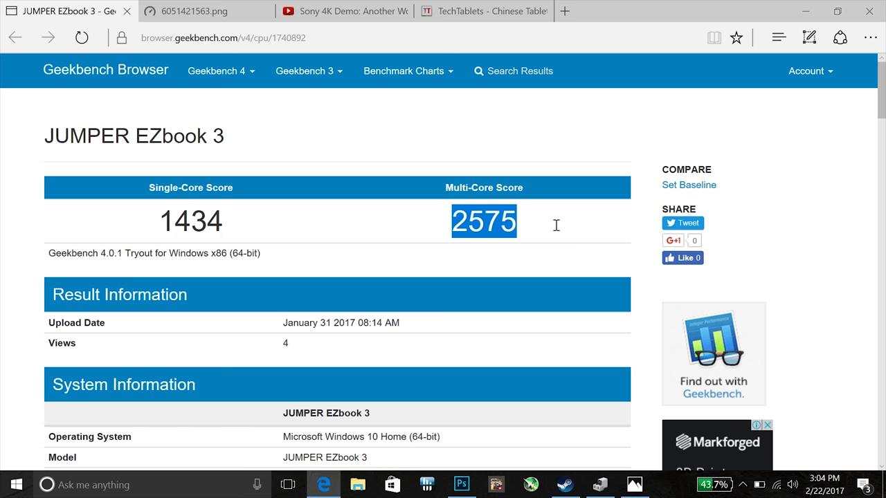
mouse_move(725, 76)
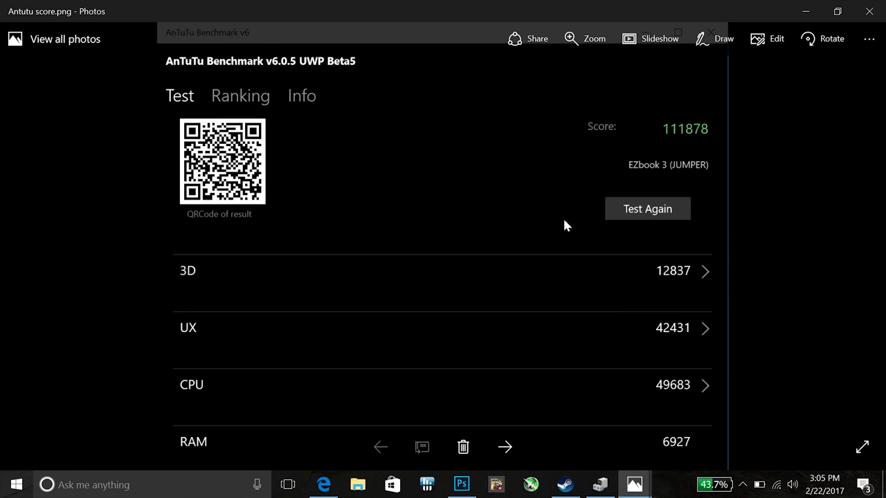
mouse_move(446, 160)
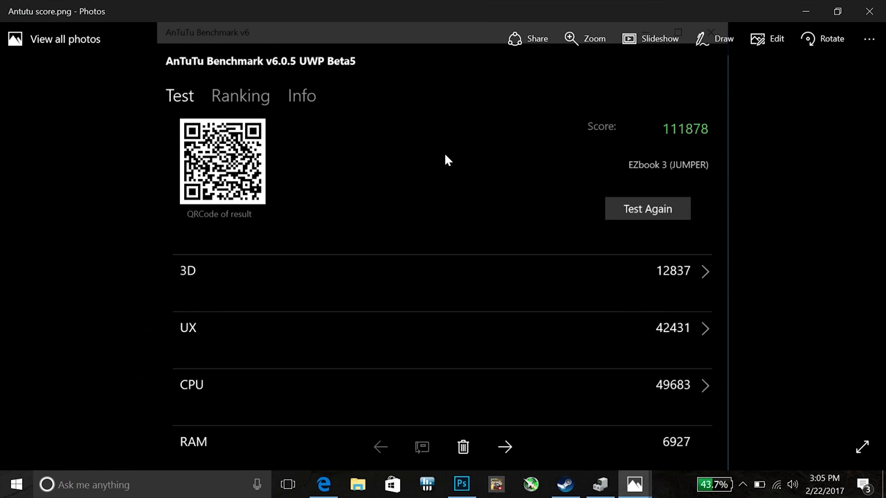
mouse_move(669, 136)
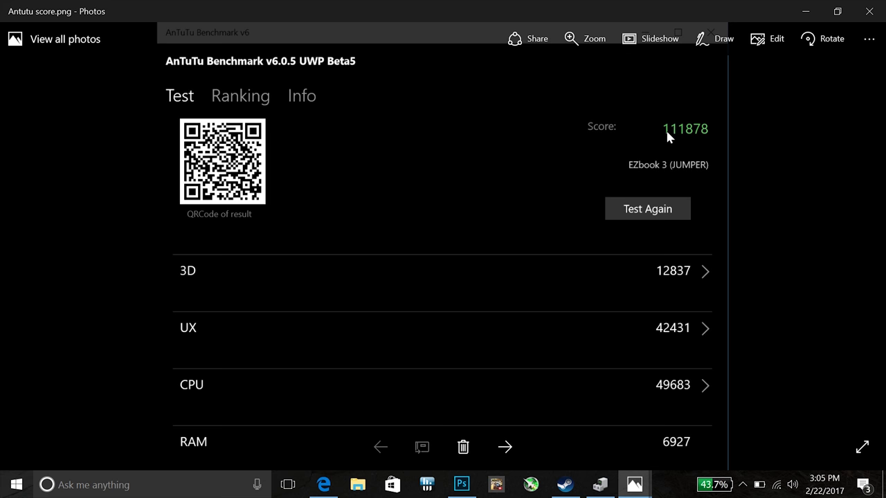
mouse_move(782, 152)
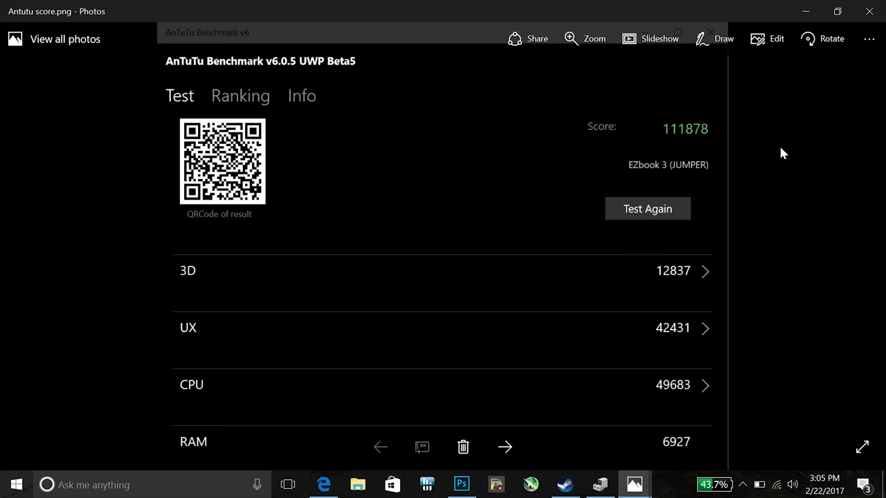
mouse_move(806, 11)
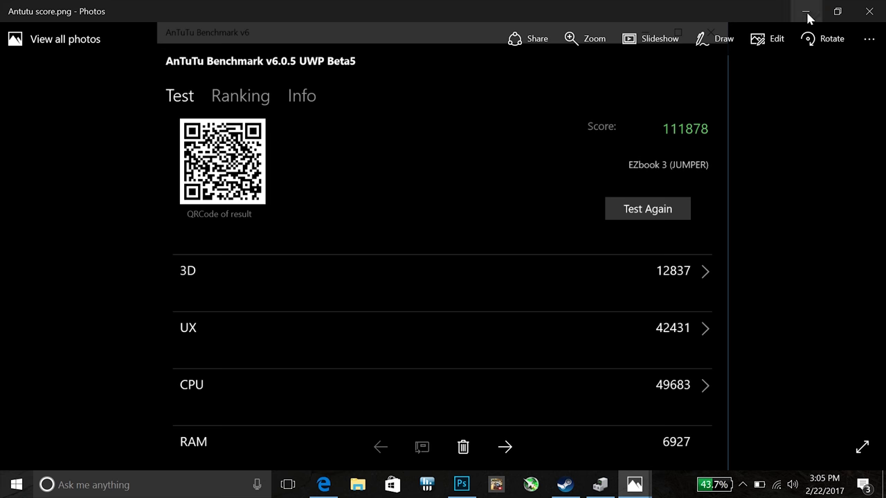
Step: Minimize the AnTuTu screenshot and close Device Manager, leaving the desktop clear
left_click(807, 12)
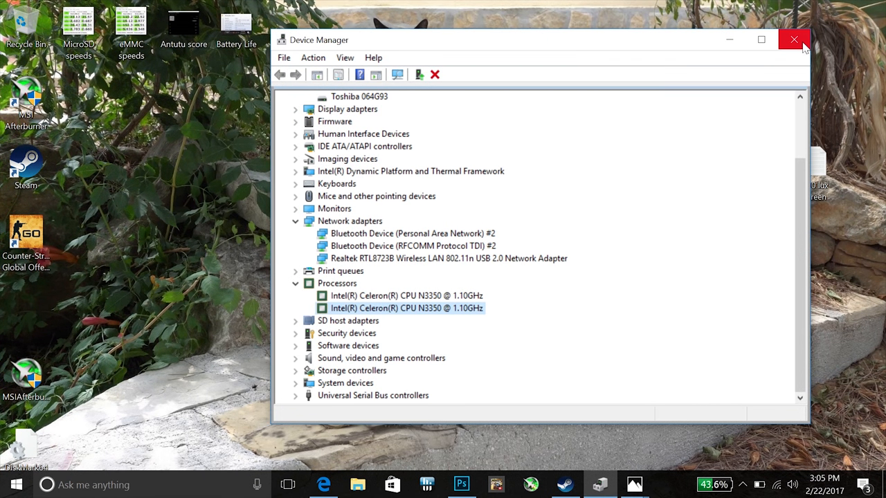
mouse_move(794, 40)
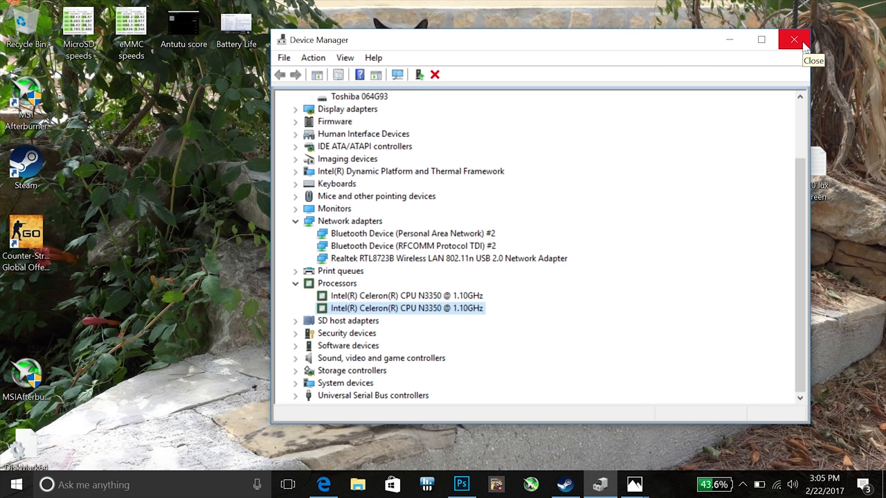
mouse_move(799, 42)
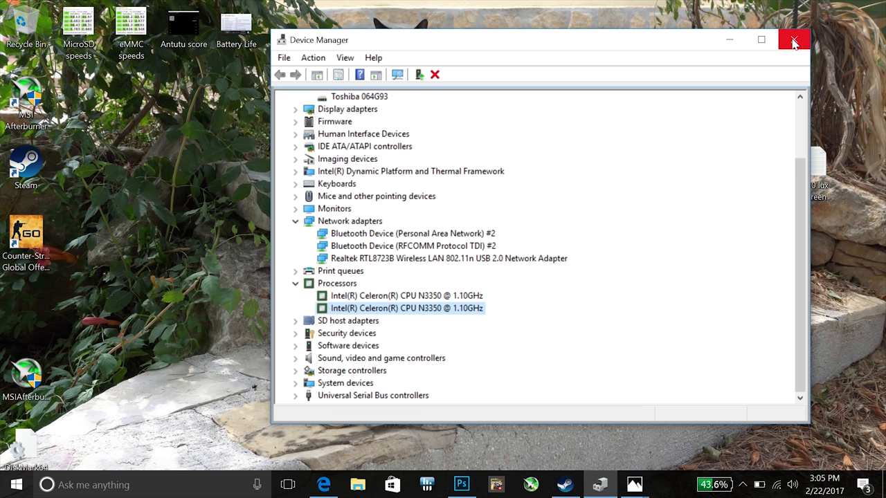
left_click(794, 39)
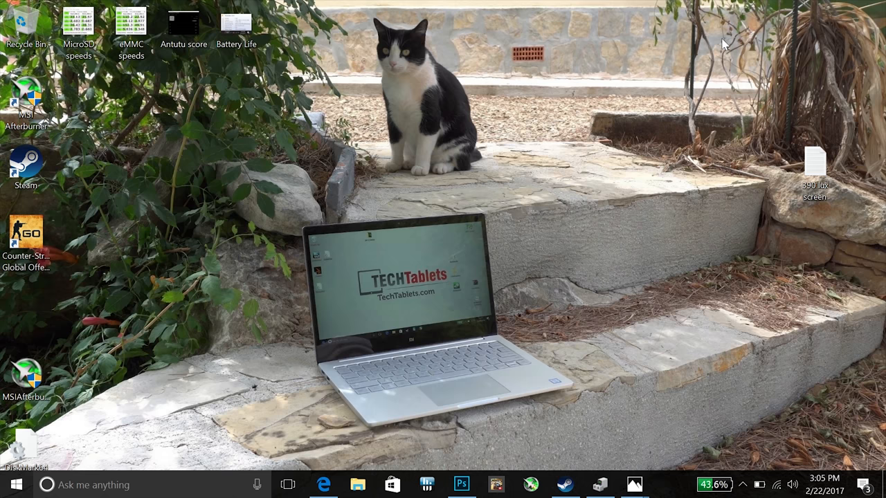
mouse_move(758, 491)
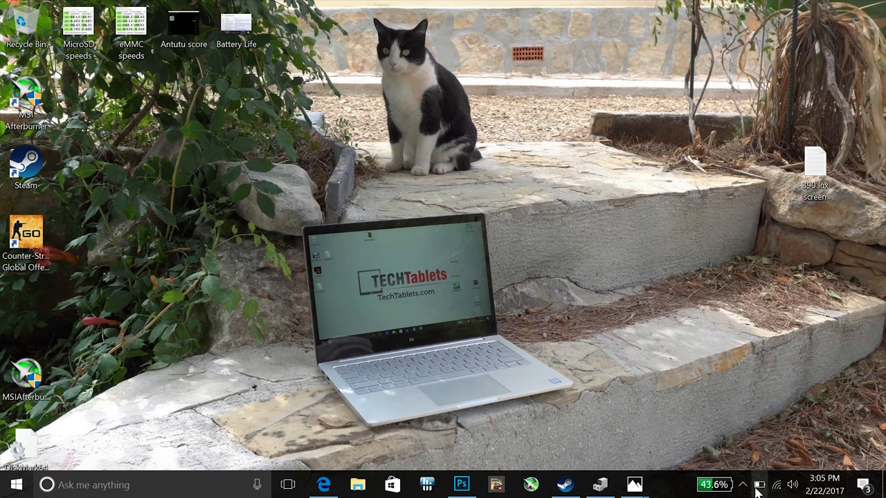
Step: Show HWiNFO64 Sensor Status from the tray, scrolled to CPU core temperatures near 66 °C
left_click(742, 485)
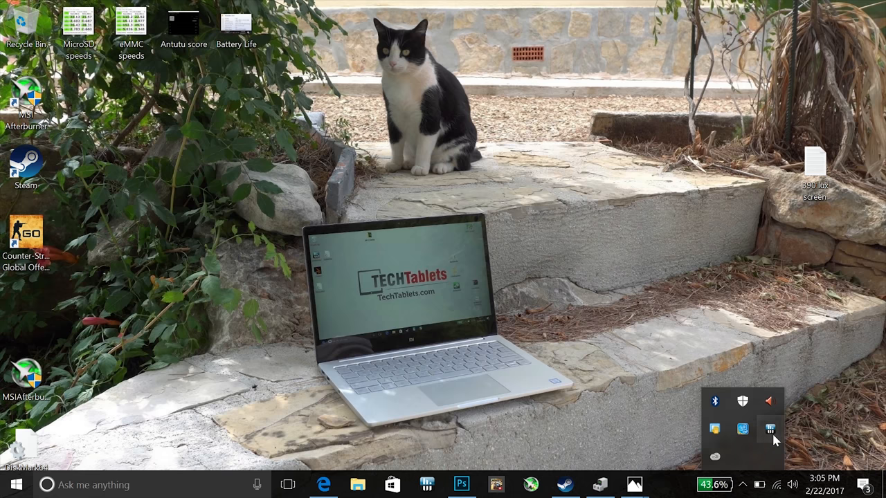
left_click(770, 430)
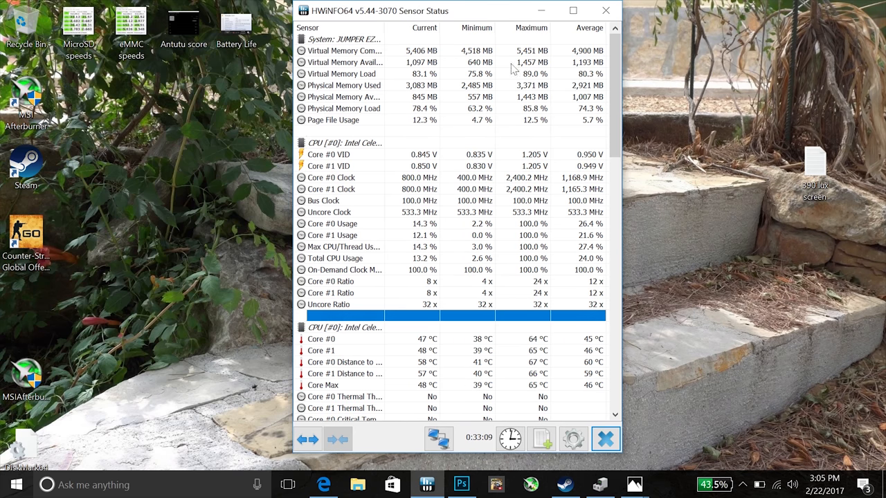
scroll("down", 3)
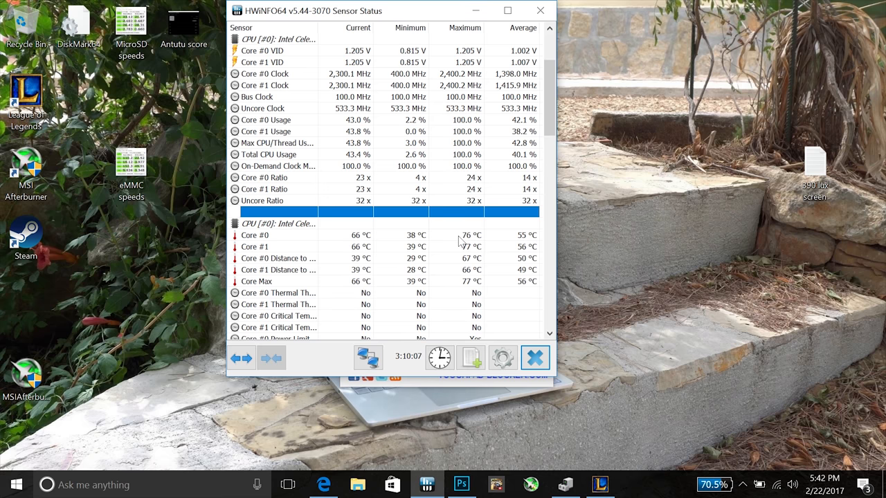
Step: Close the HWiNFO sensor readings and view the Battery Life screenshot showing 8:38 runtime at 95.2%
left_click(540, 10)
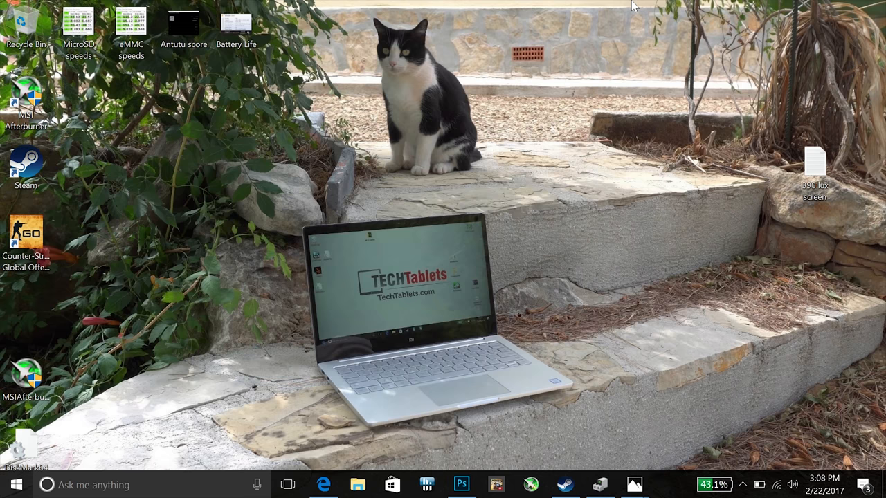
mouse_move(277, 97)
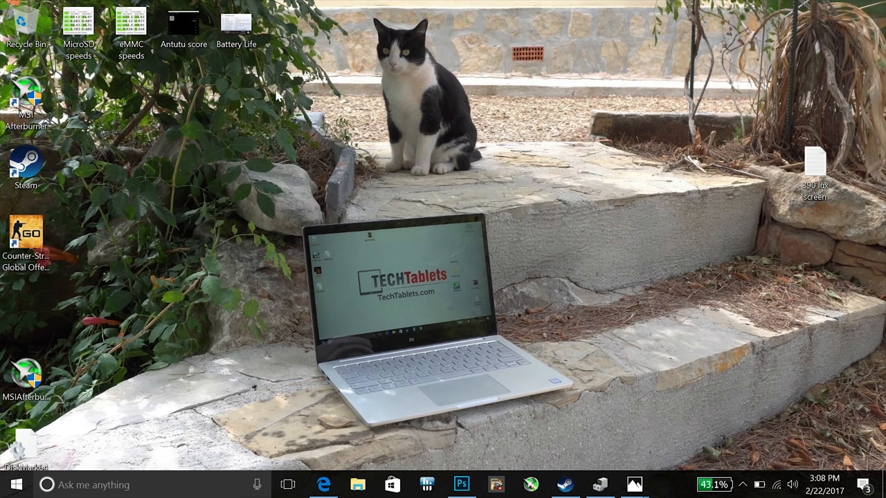
left_click(236, 24)
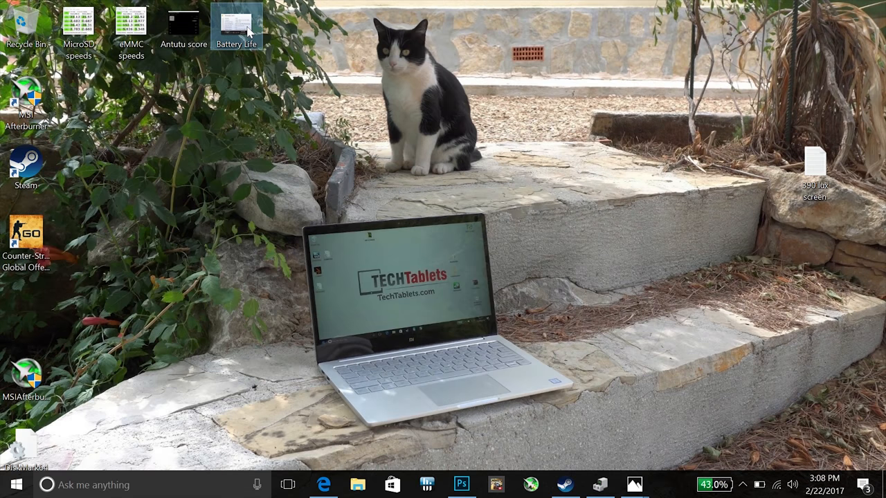
double_click(236, 20)
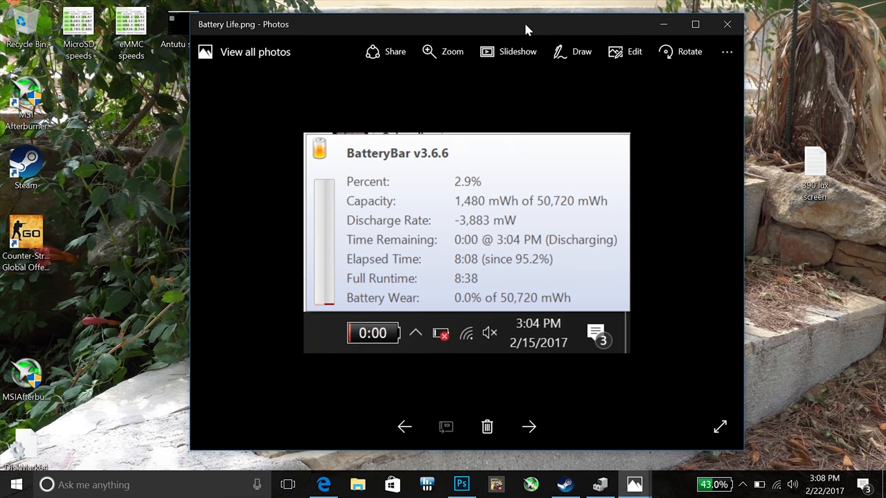
mouse_move(503, 311)
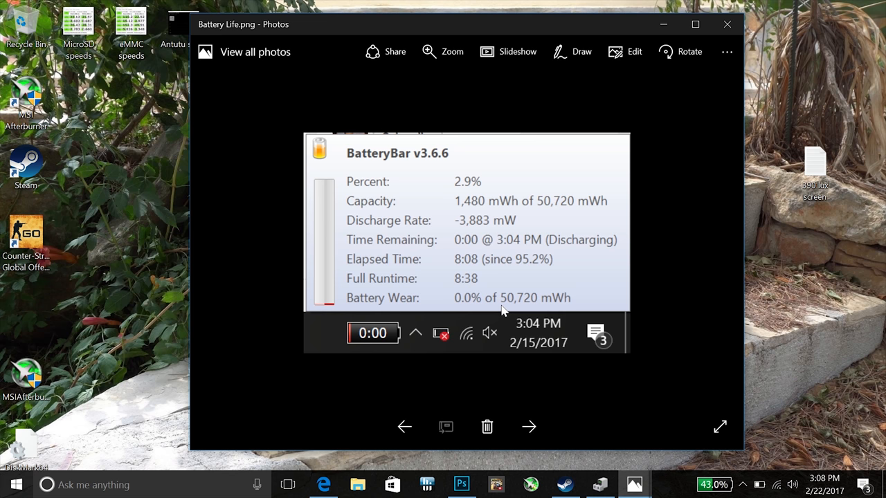
mouse_move(493, 279)
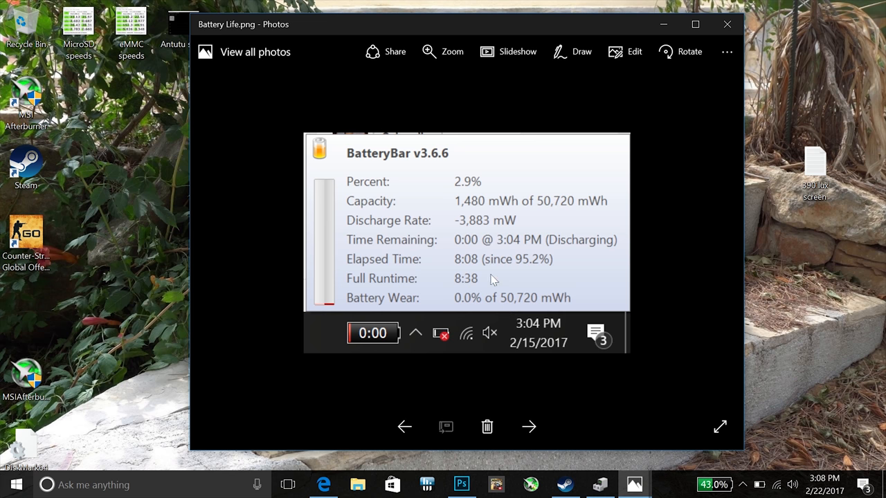
mouse_move(473, 269)
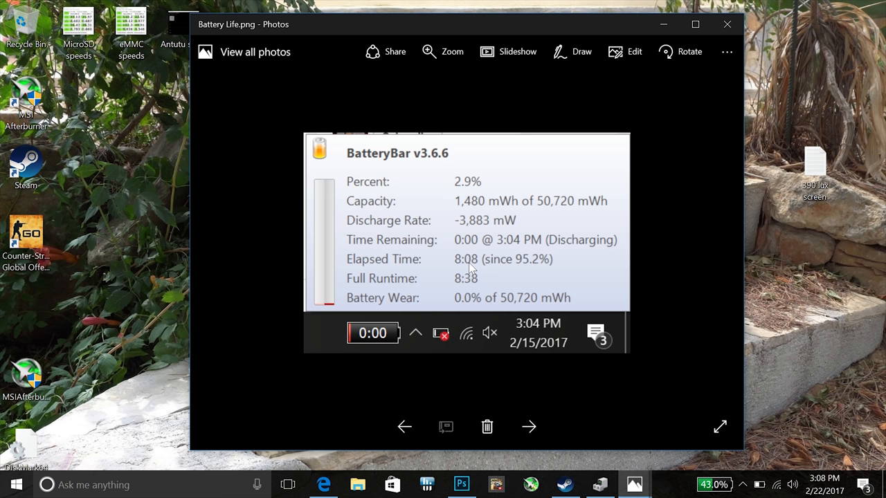
mouse_move(472, 268)
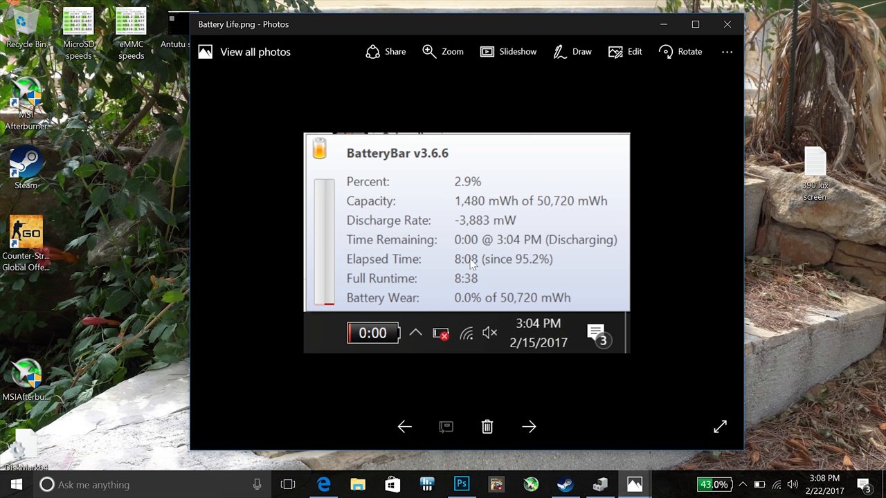
mouse_move(470, 223)
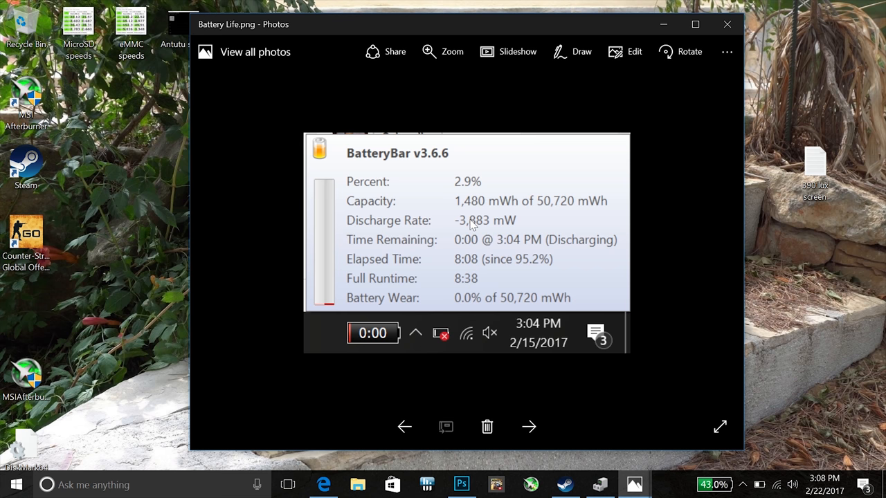